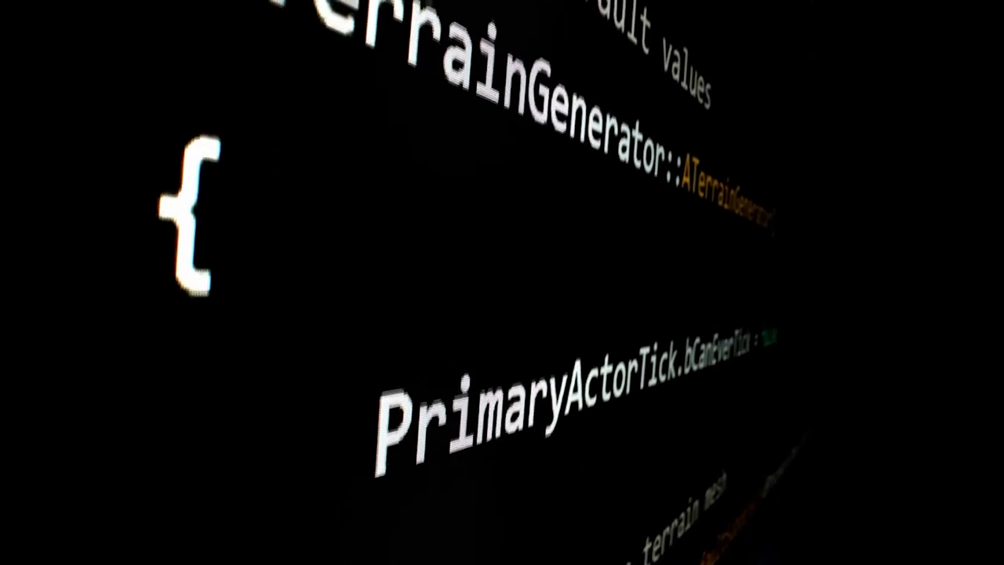
scroll(down, 3)
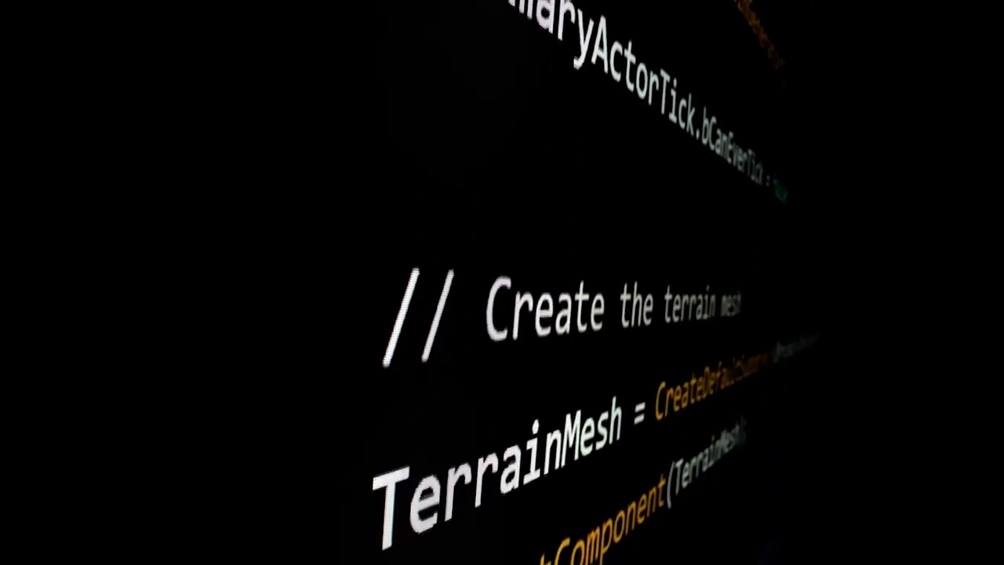
scroll(down, 3)
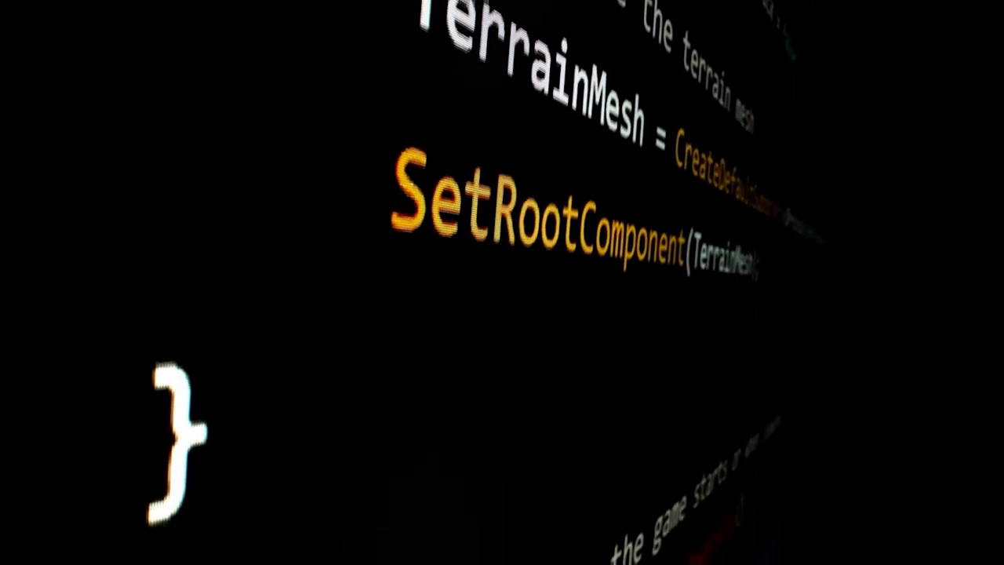